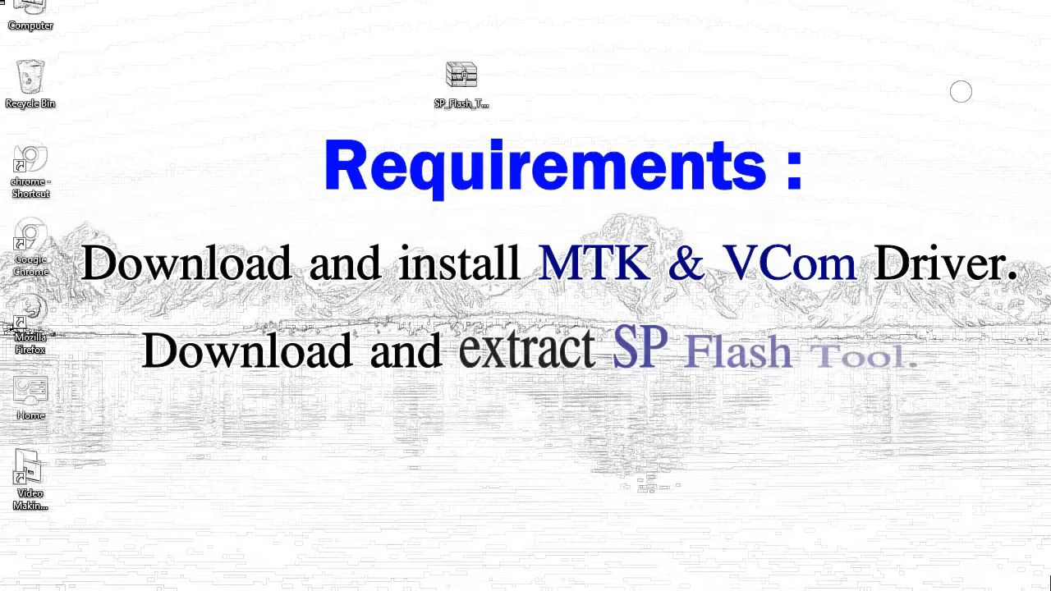
mouse_move(461, 78)
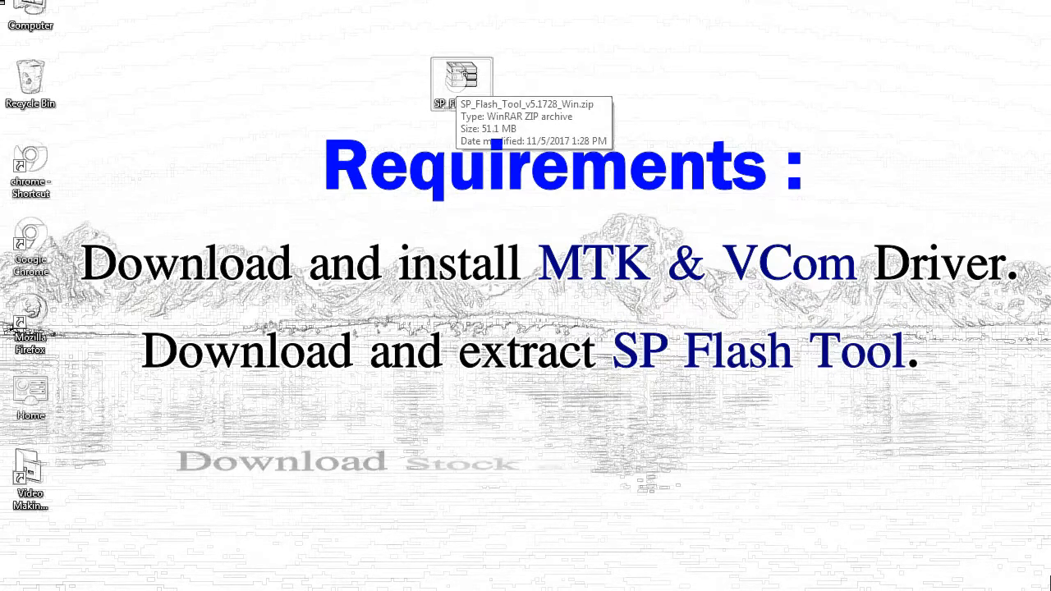
Extract the SP Flash Tool zip to SP_Flash_Tool_v5.1728_Win and select the new folder
right_click(461, 80)
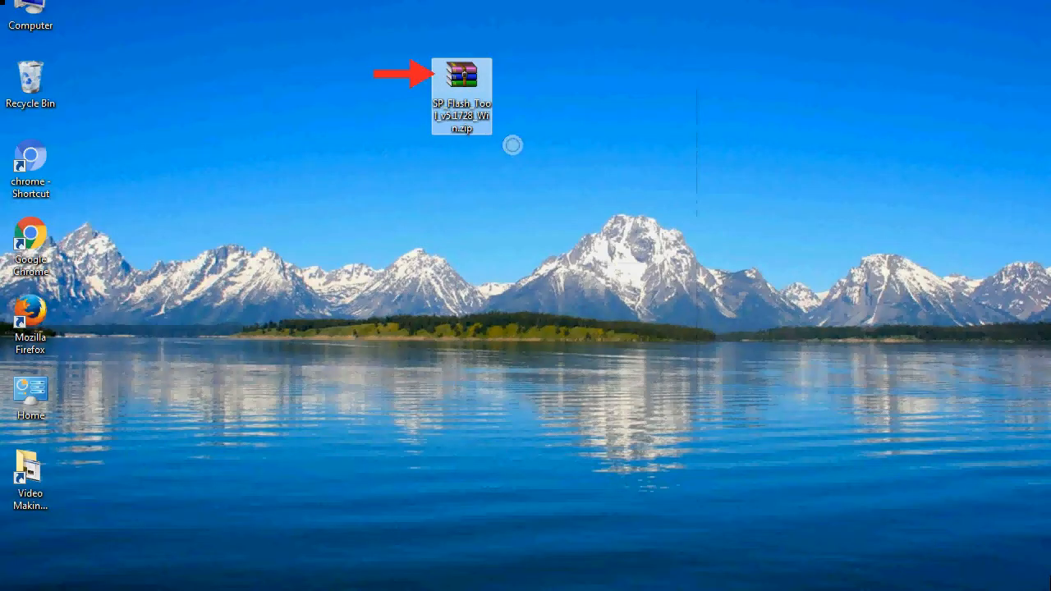
double_click(461, 73)
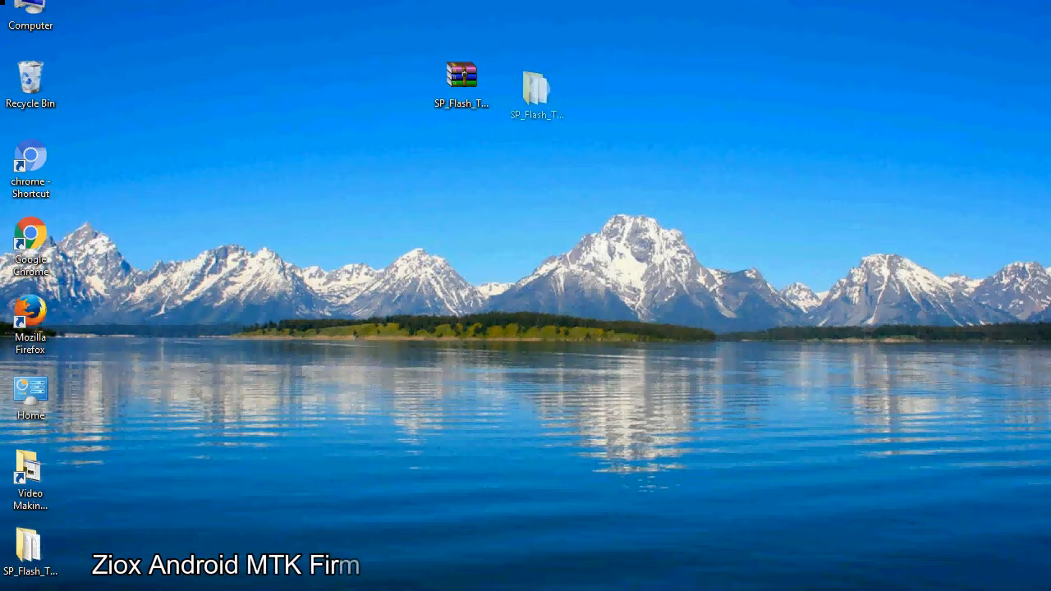
left_click(535, 87)
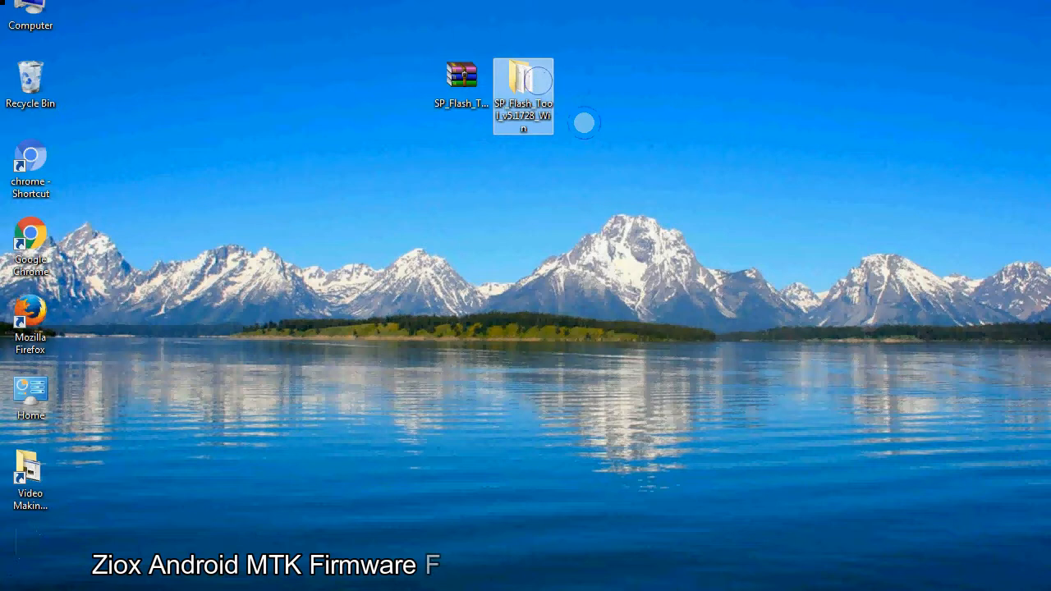
Open SP_Flash_Tool_v5.1728_Win and run flash_tool.exe, loading the MTK_AllInOne_DA.bin agent
double_click(523, 84)
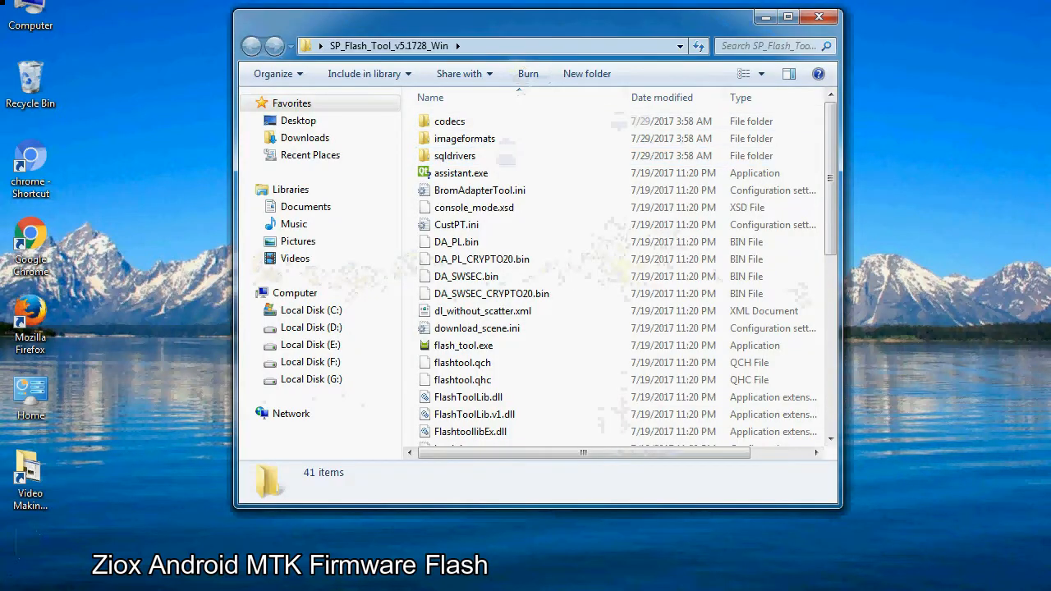
scroll("down", 3)
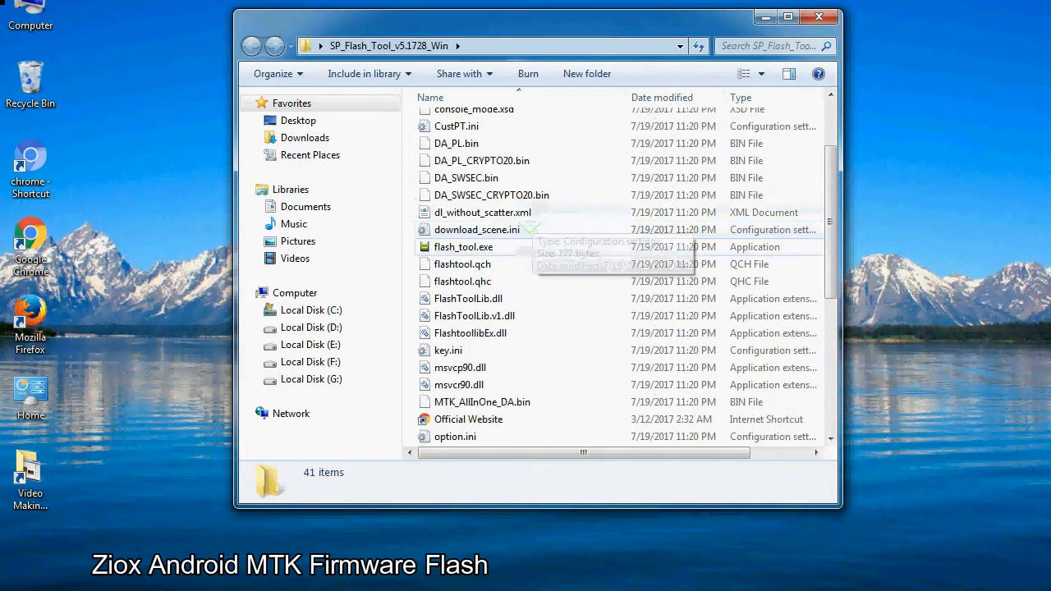
right_click(463, 246)
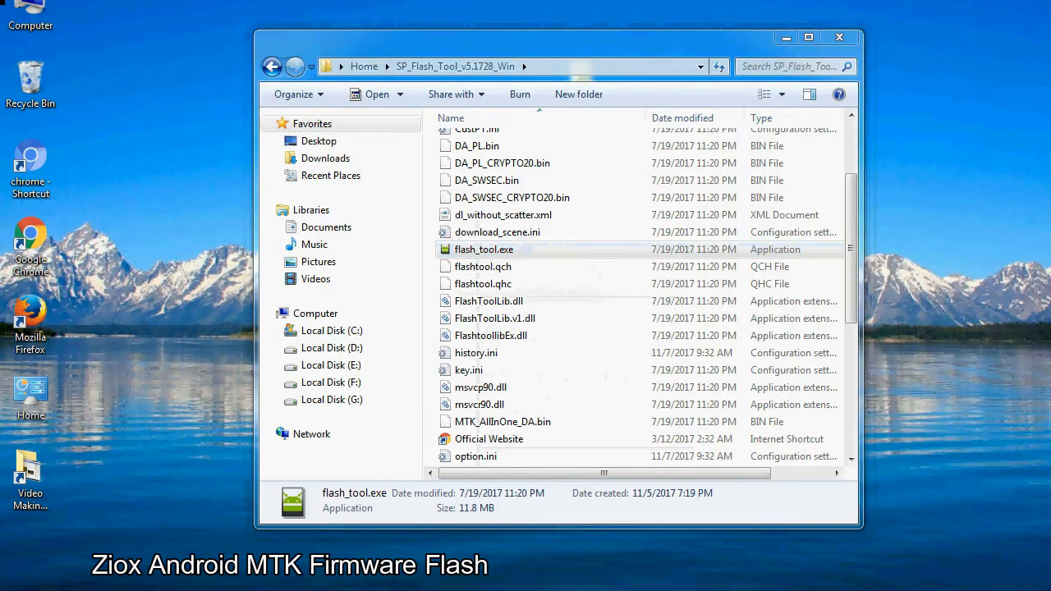
double_click(483, 248)
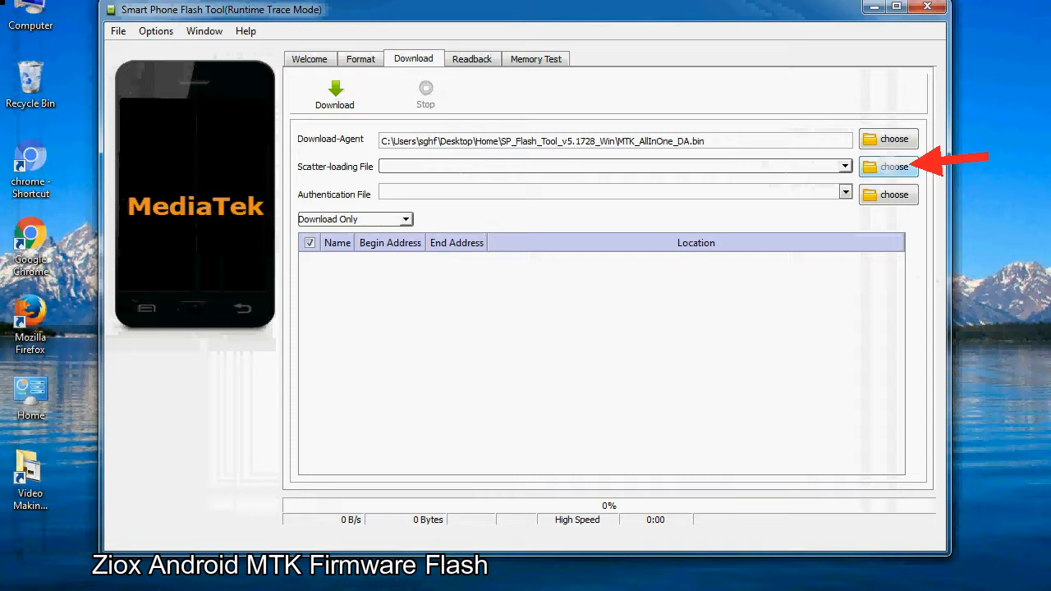
Open the Scatter-loading File picker on the Download tab
left_click(894, 167)
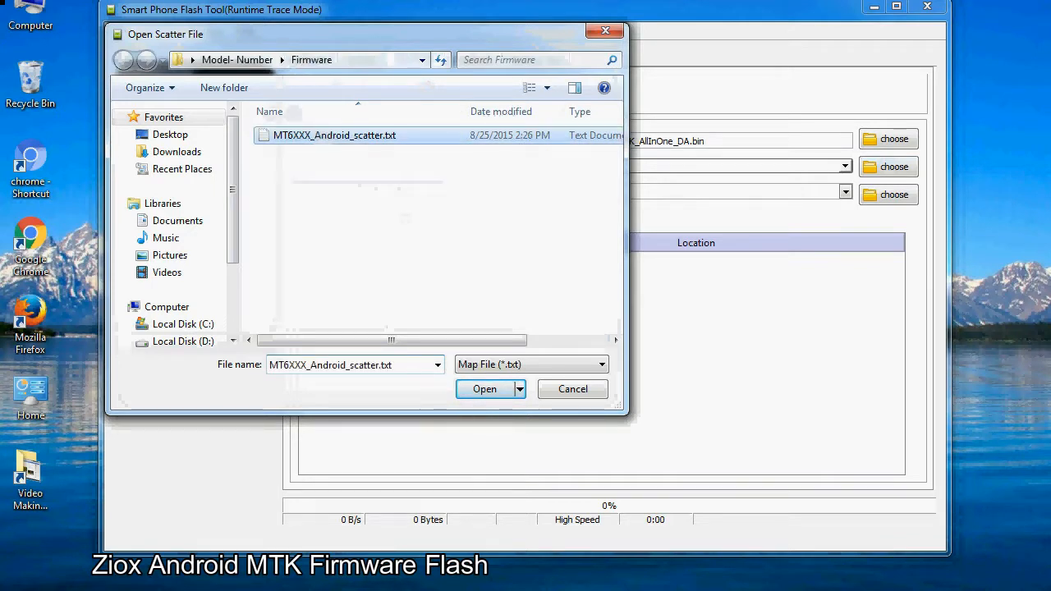
Open MT6XXX_Android_scatter.txt, listing all MT6582 partitions checked
left_click(484, 388)
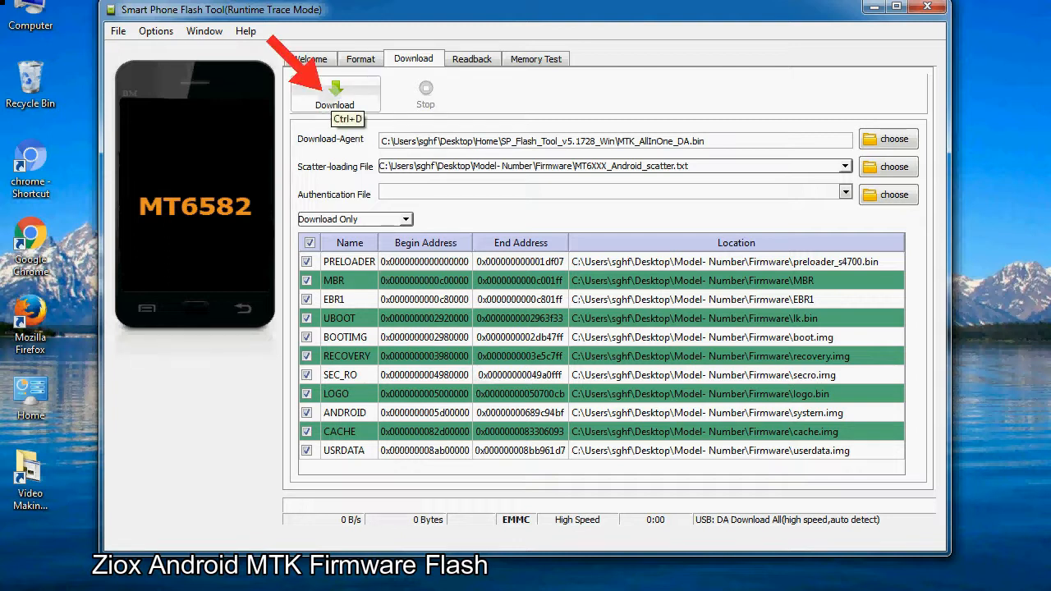
Start downloading the stock MT6582 firmware to the connected phone
left_click(334, 93)
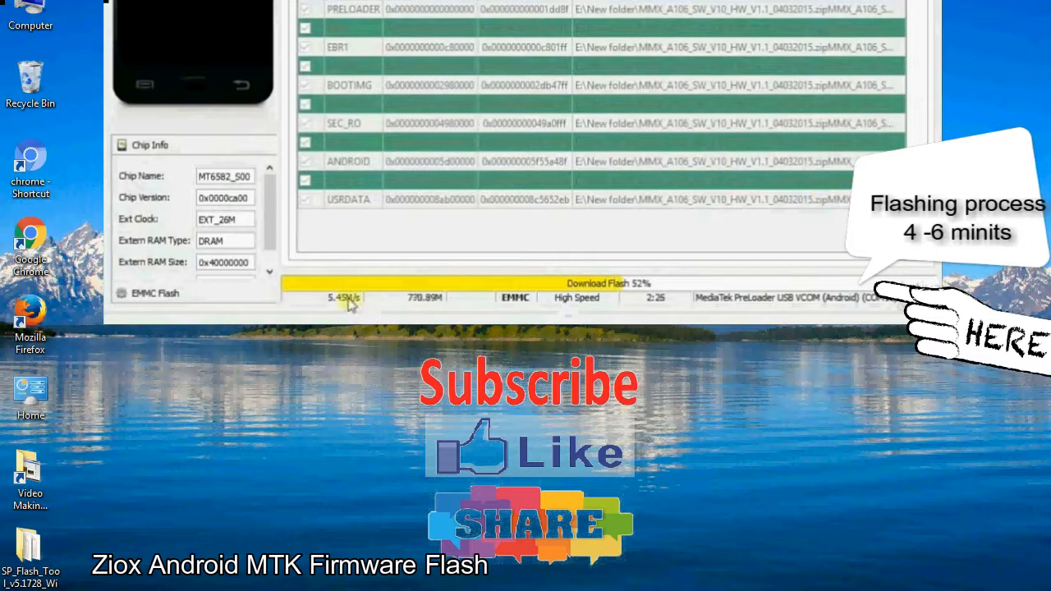
mouse_move(685, 296)
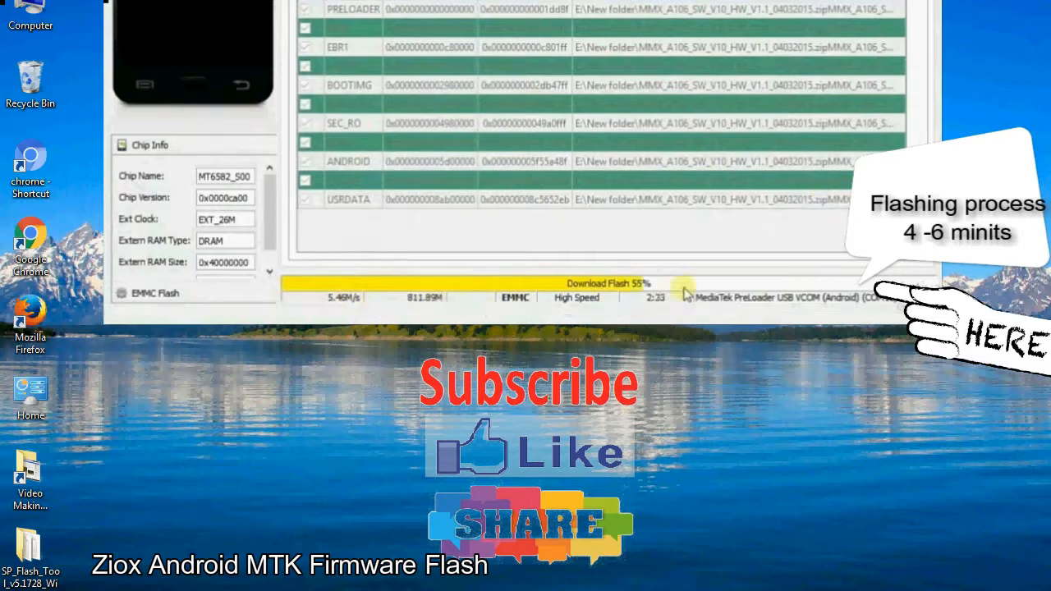